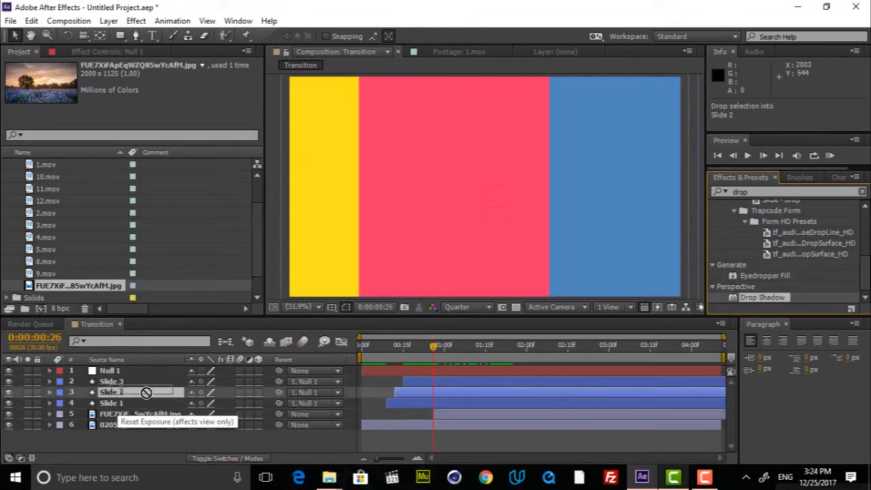
Step: Apply Drop Shadow from Perspective to Slide 2 and Slide 3 and adjust its look
click(111, 392)
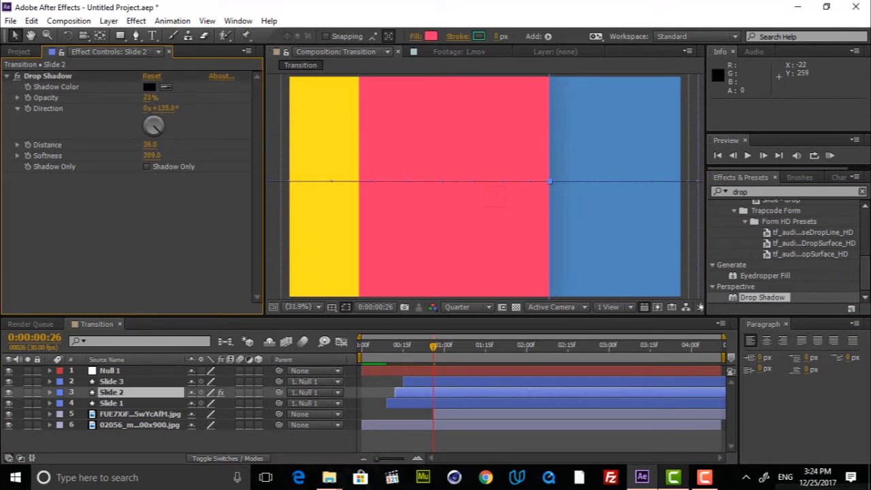
click(110, 381)
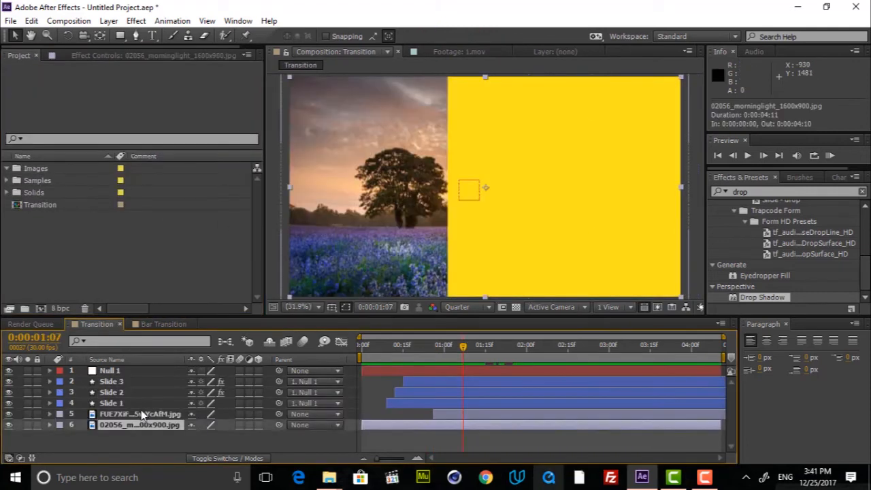
click(163, 323)
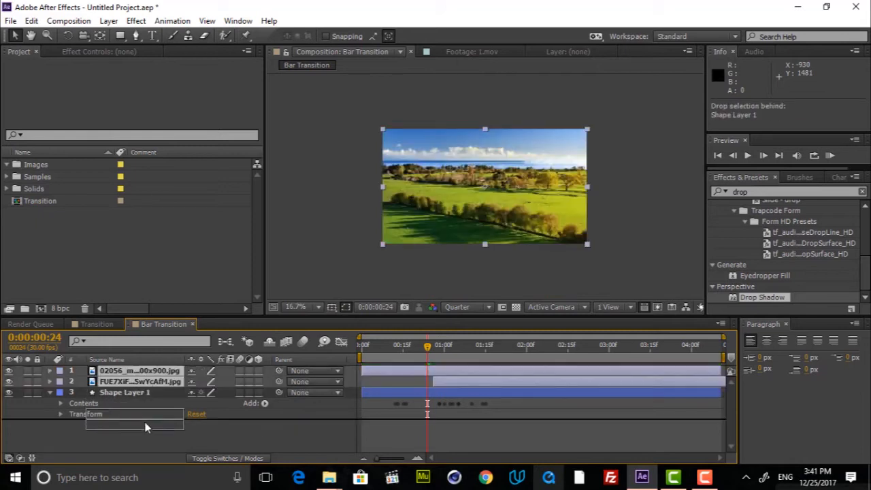
click(474, 345)
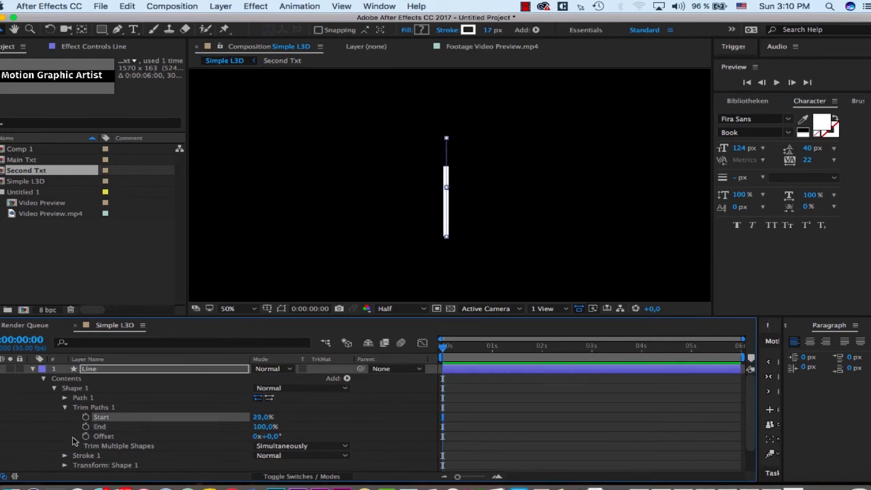
mouse_move(452, 173)
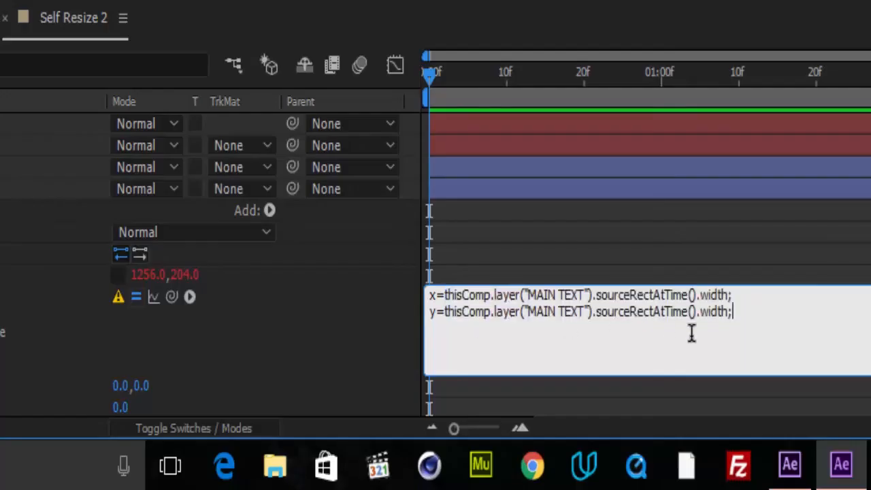
Step: Replace 'width' with 'height' on the y line of the size expression (typed 'hieght')
double_click(713, 312)
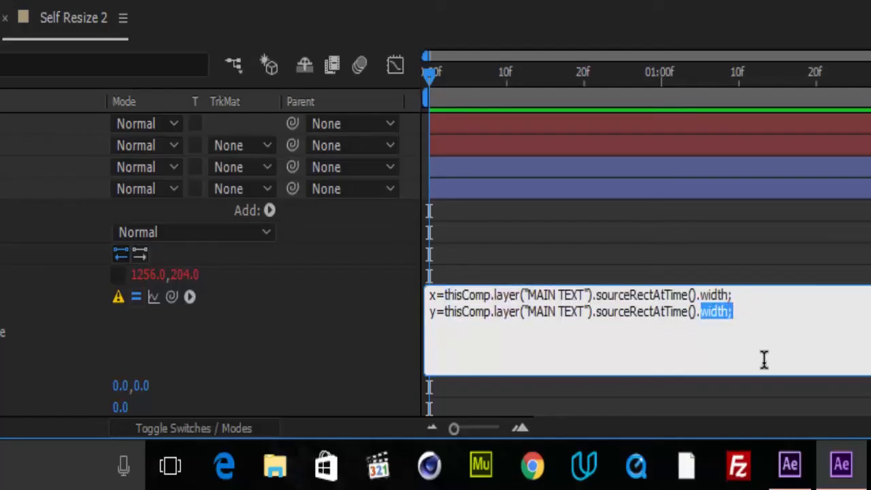
text(hieght)
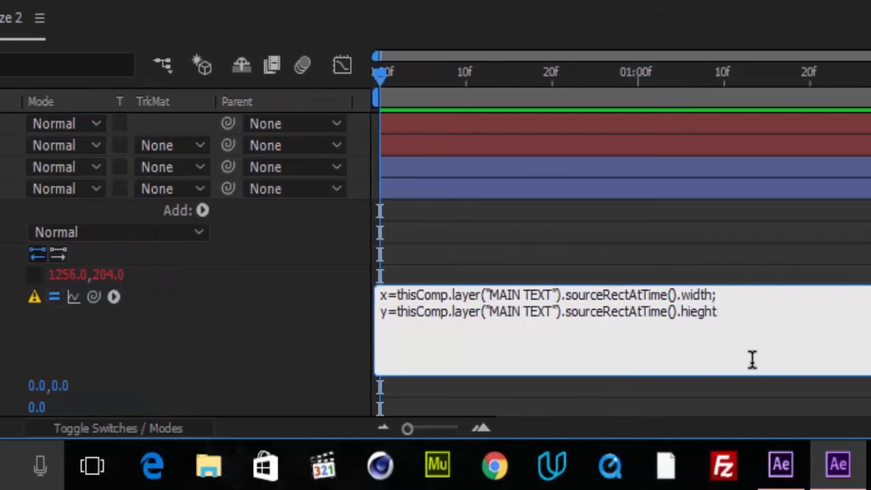